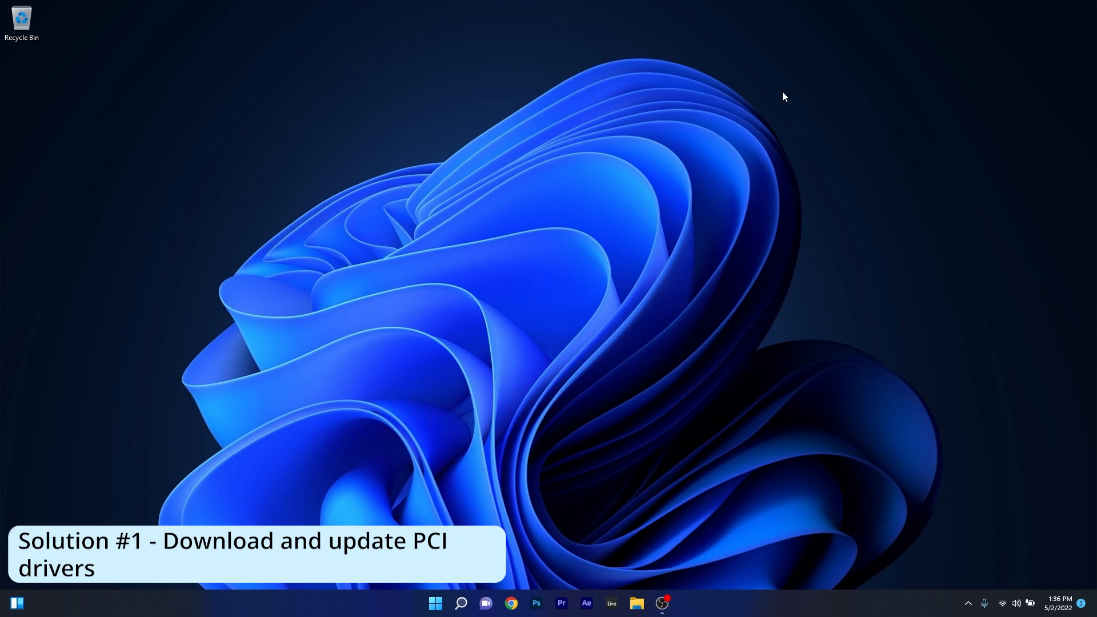
Run an automatic driver search for Intel PCI Express Root Port #15, which reports the best driver already installed.
right_click(434, 603)
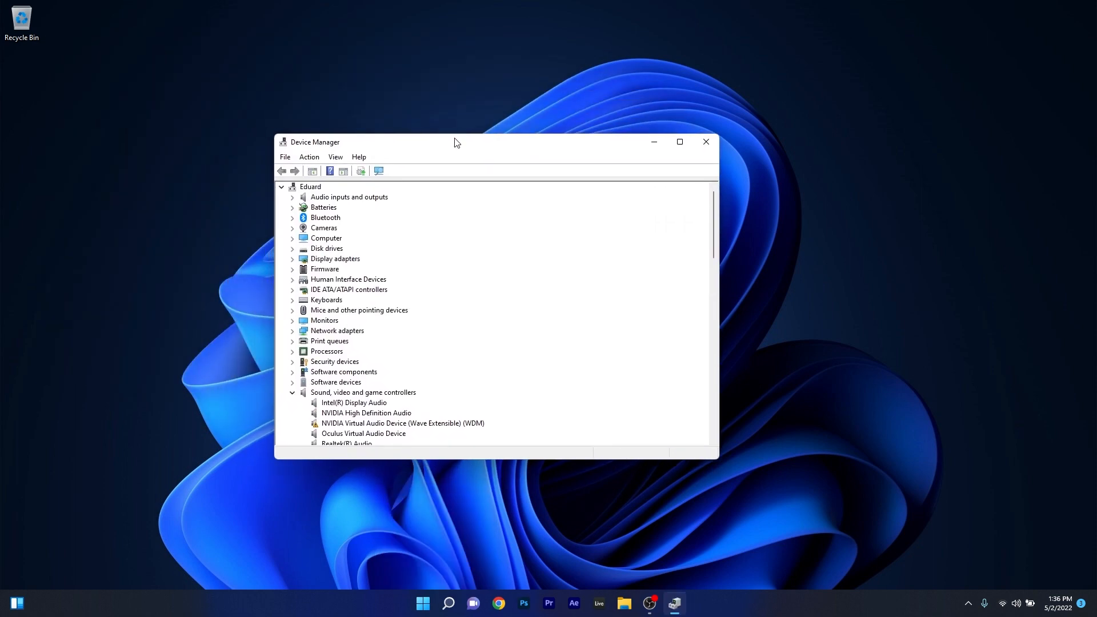
scroll(down, 3)
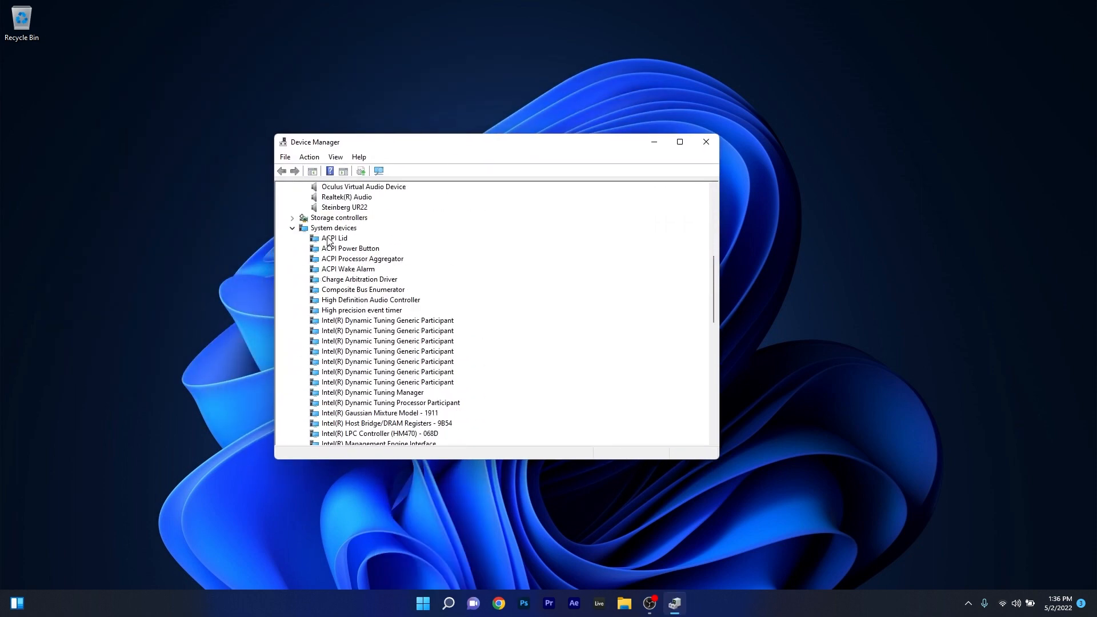
scroll(down, 3)
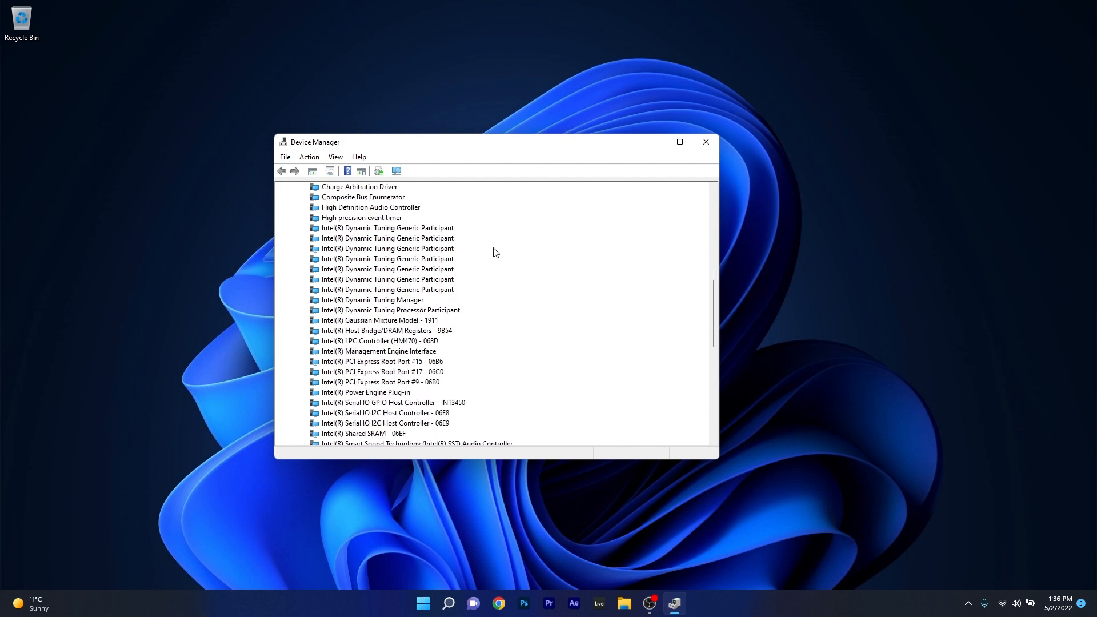
scroll(down, 3)
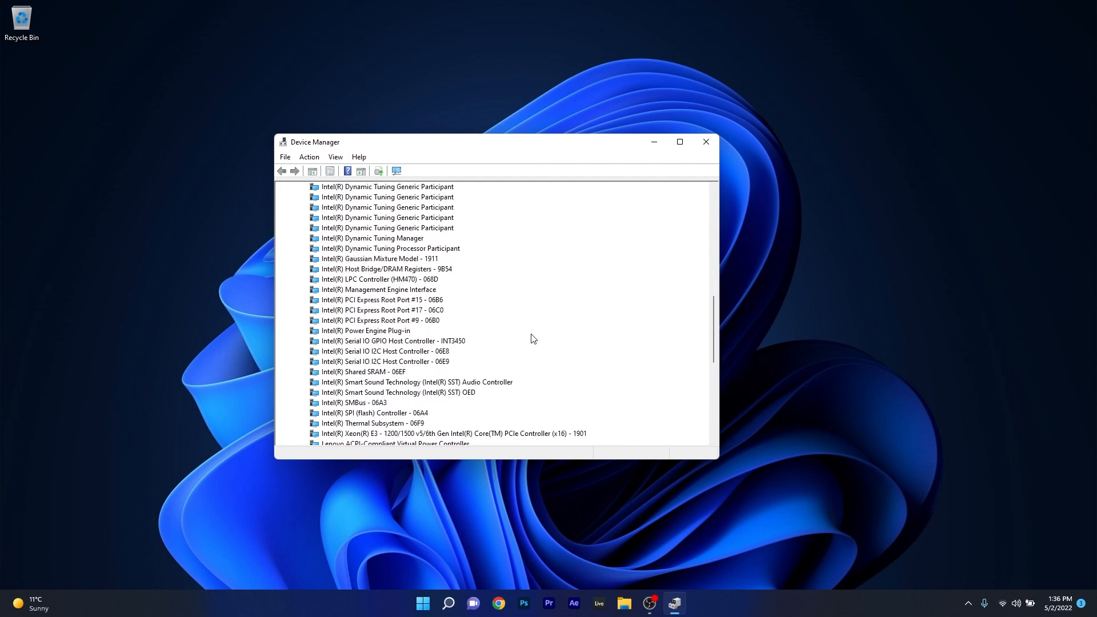
right_click(382, 300)
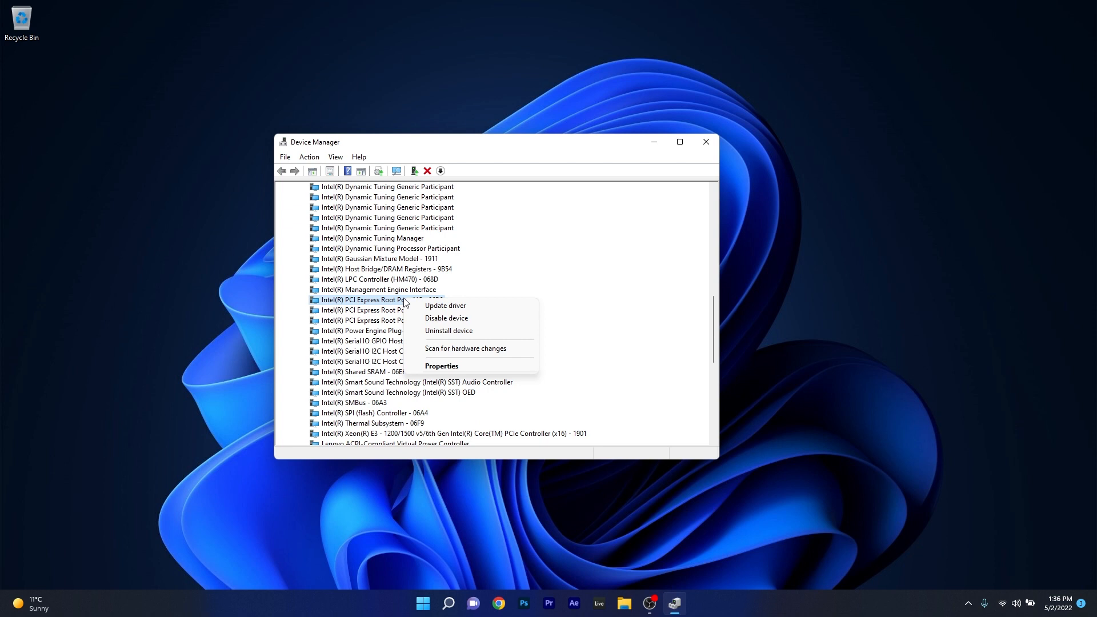
click(444, 305)
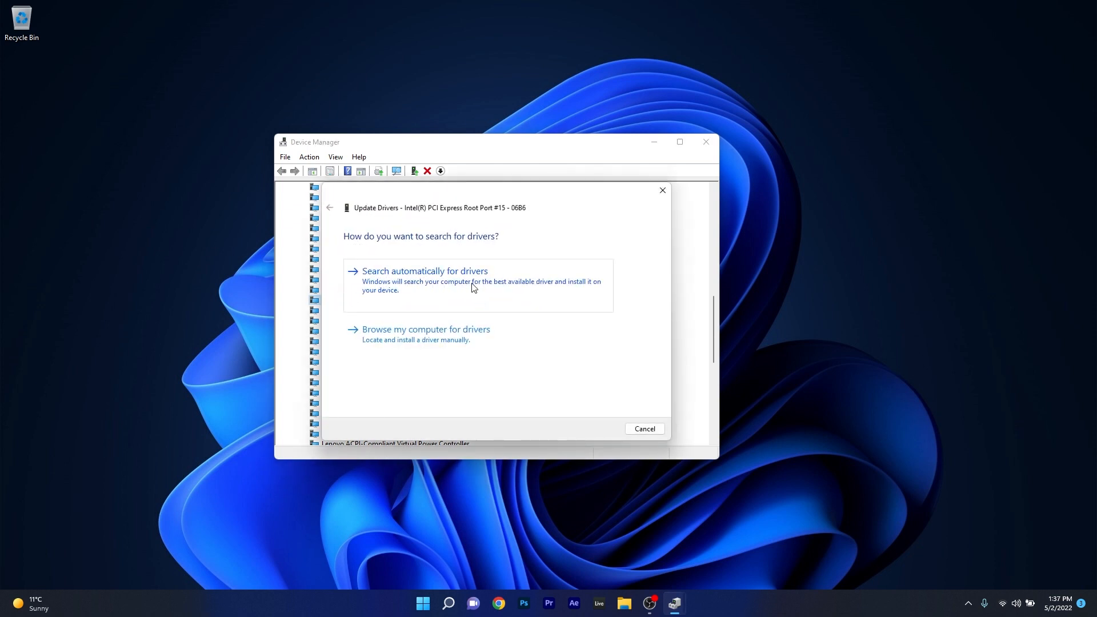
click(424, 271)
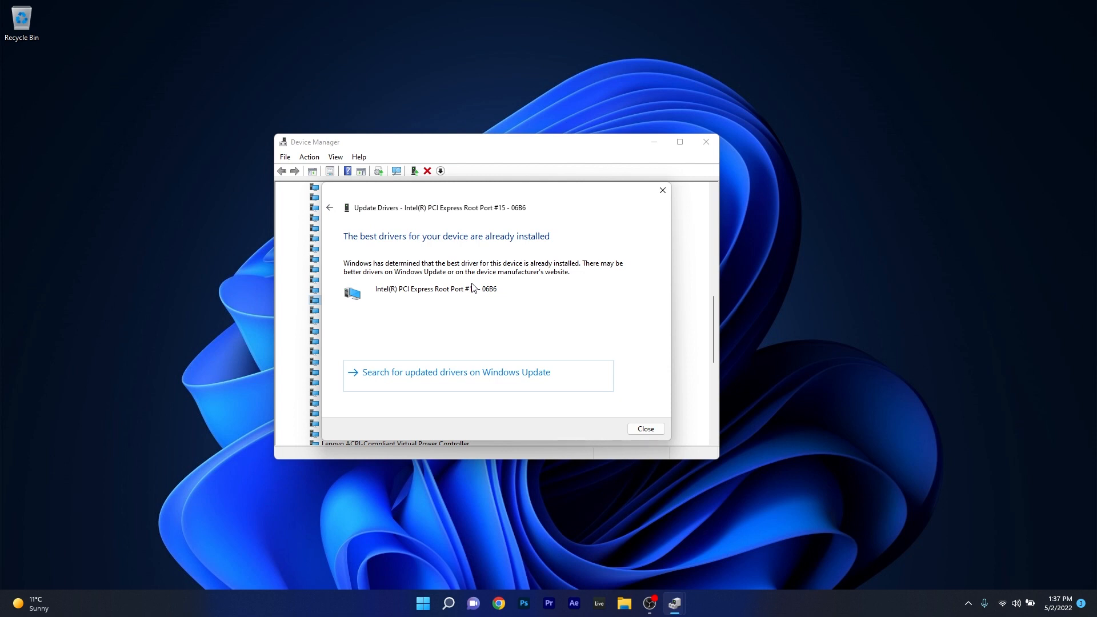
mouse_move(658, 218)
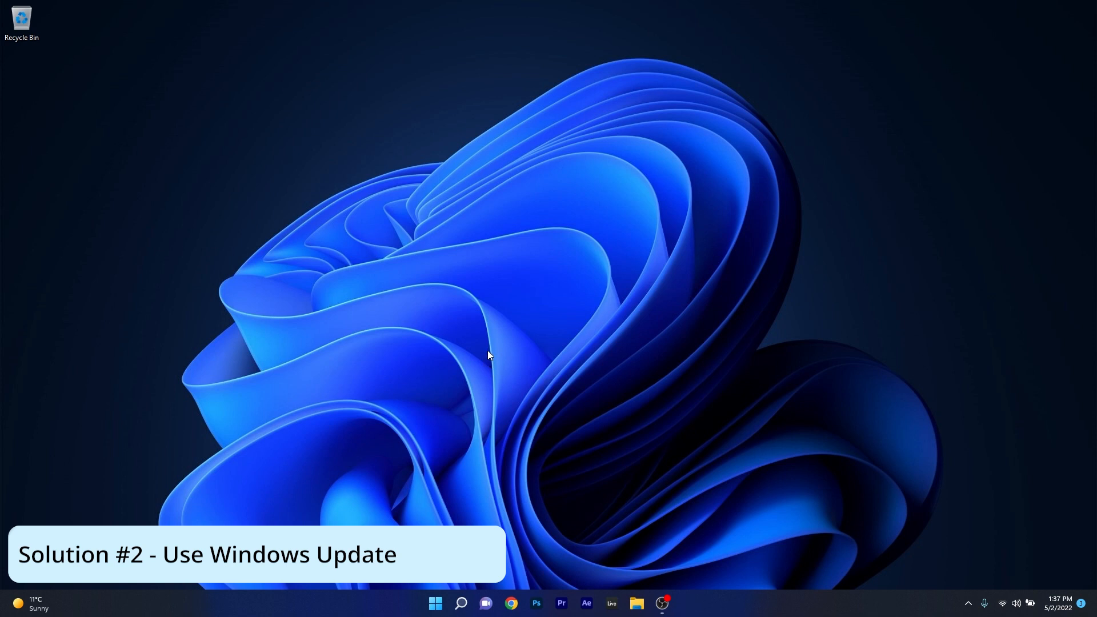
Check for updates on the Windows Update page, confirm the PC is up to date, and close Settings.
click(434, 602)
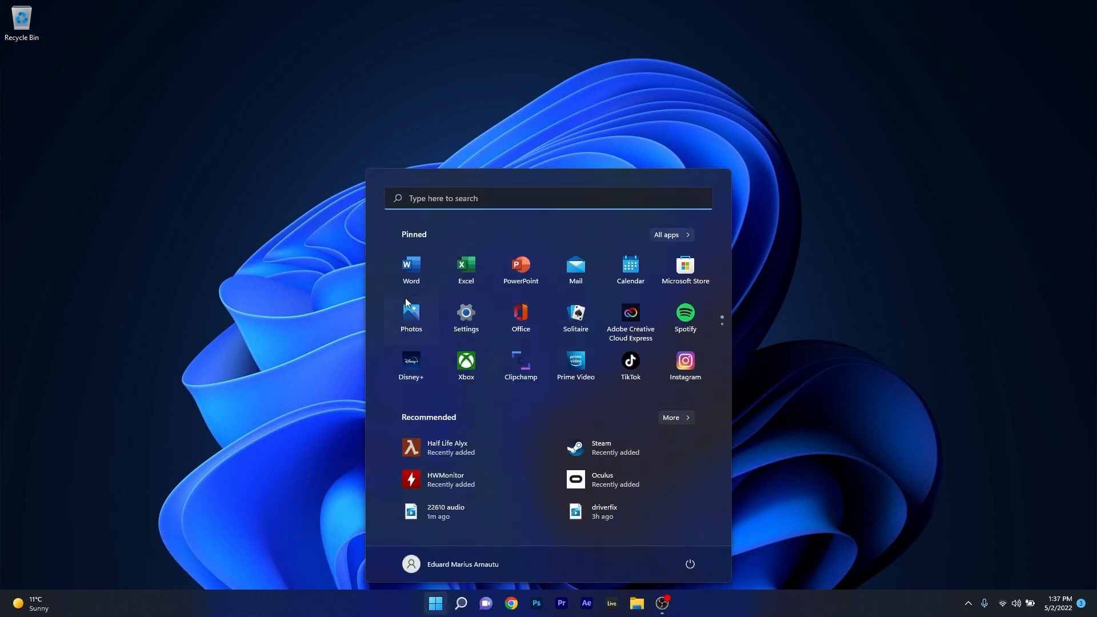
click(465, 316)
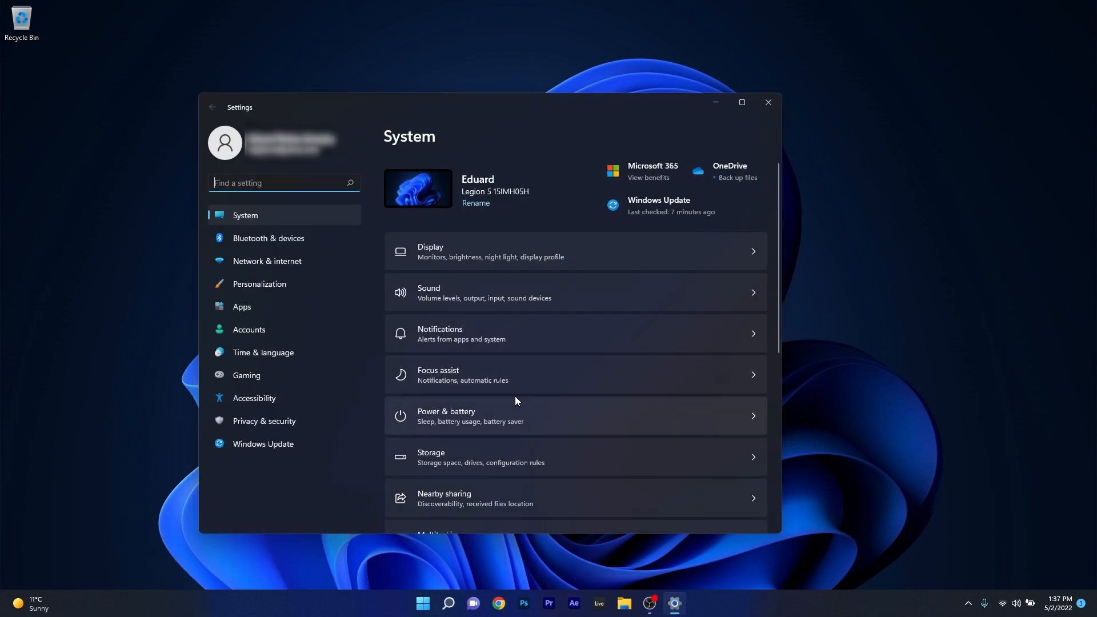
mouse_move(263, 443)
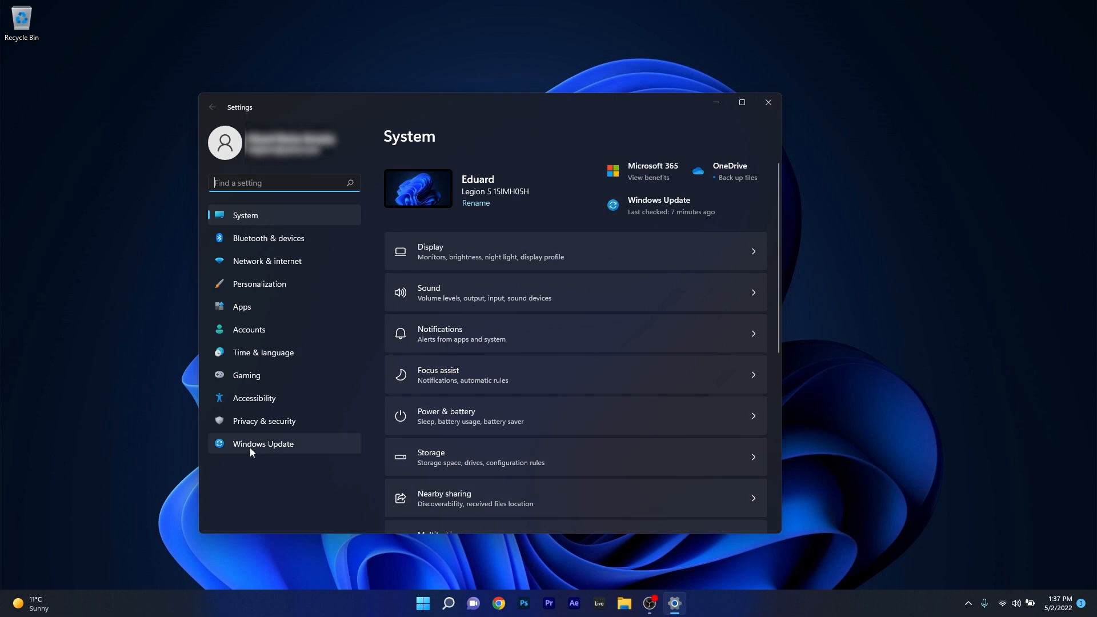
click(263, 443)
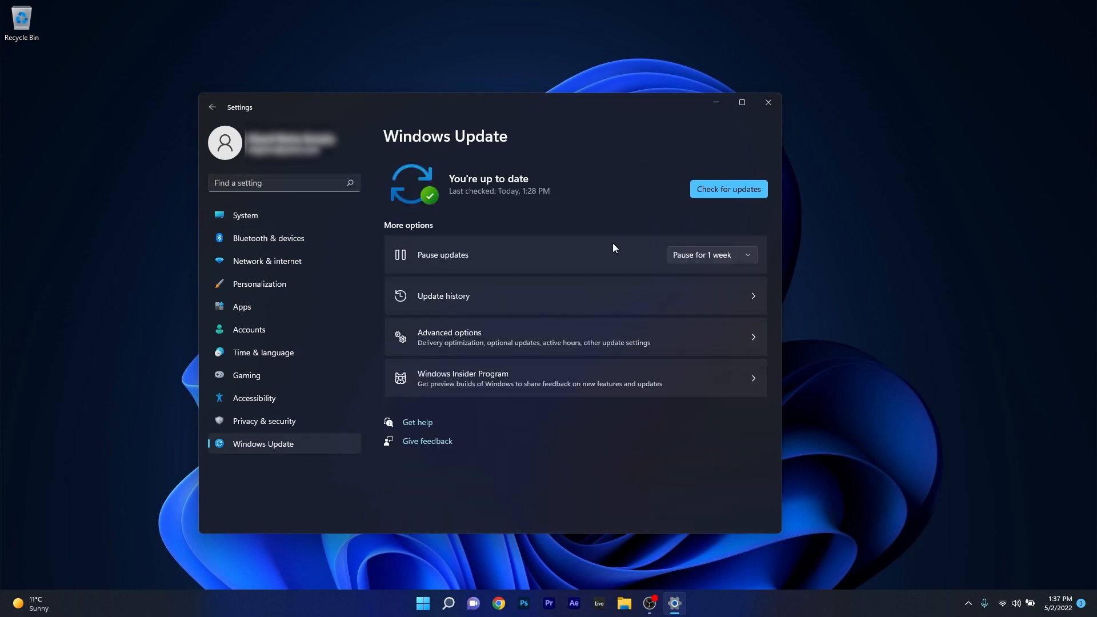
mouse_move(728, 188)
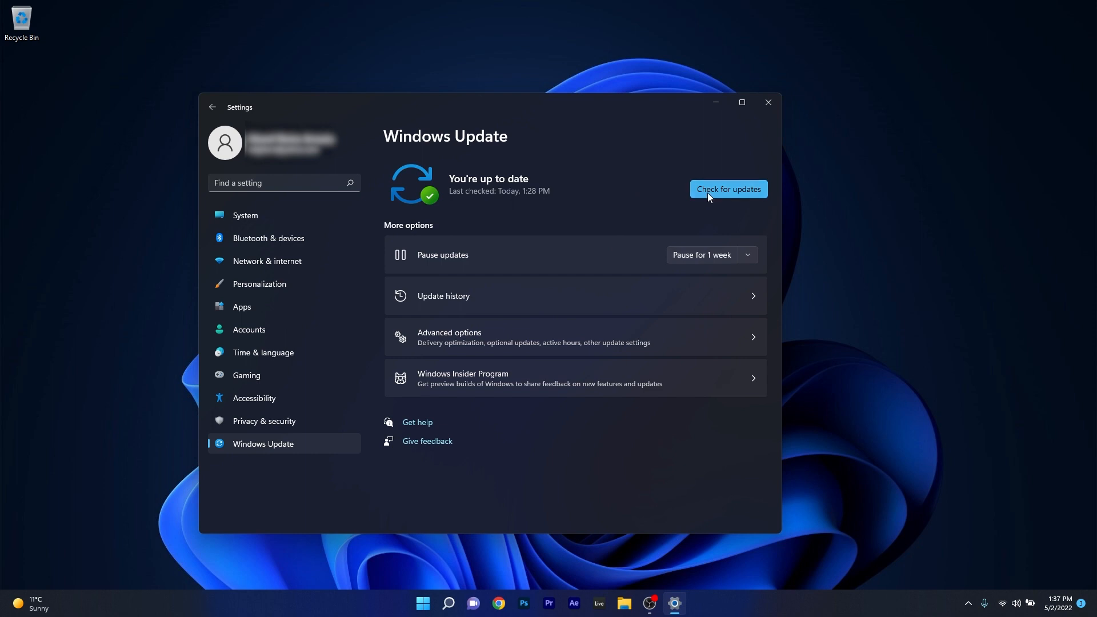
click(727, 188)
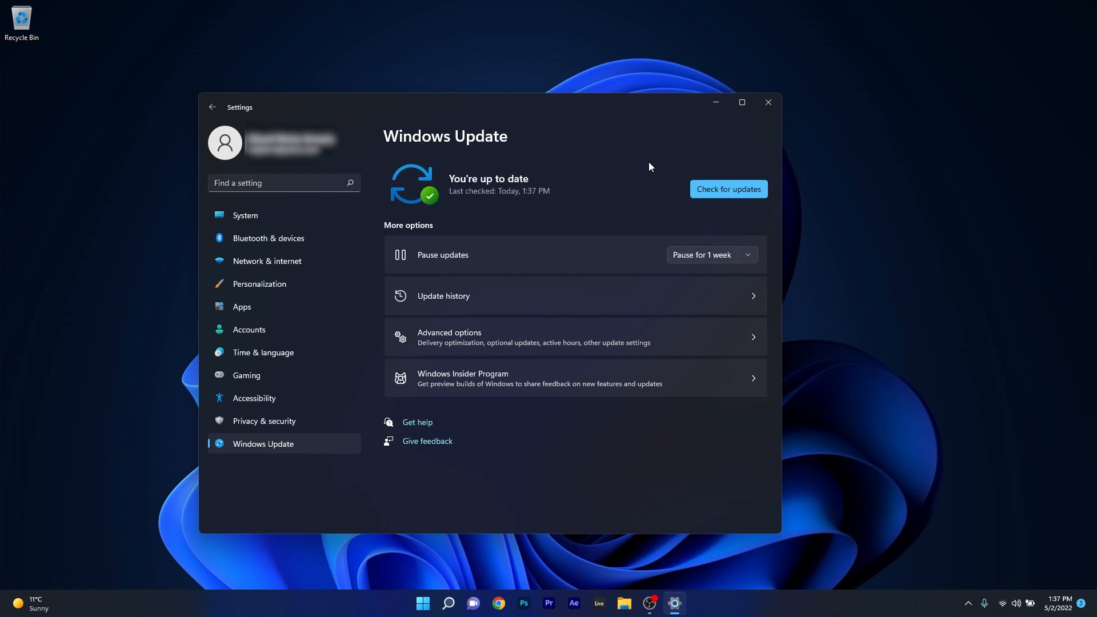
mouse_move(770, 119)
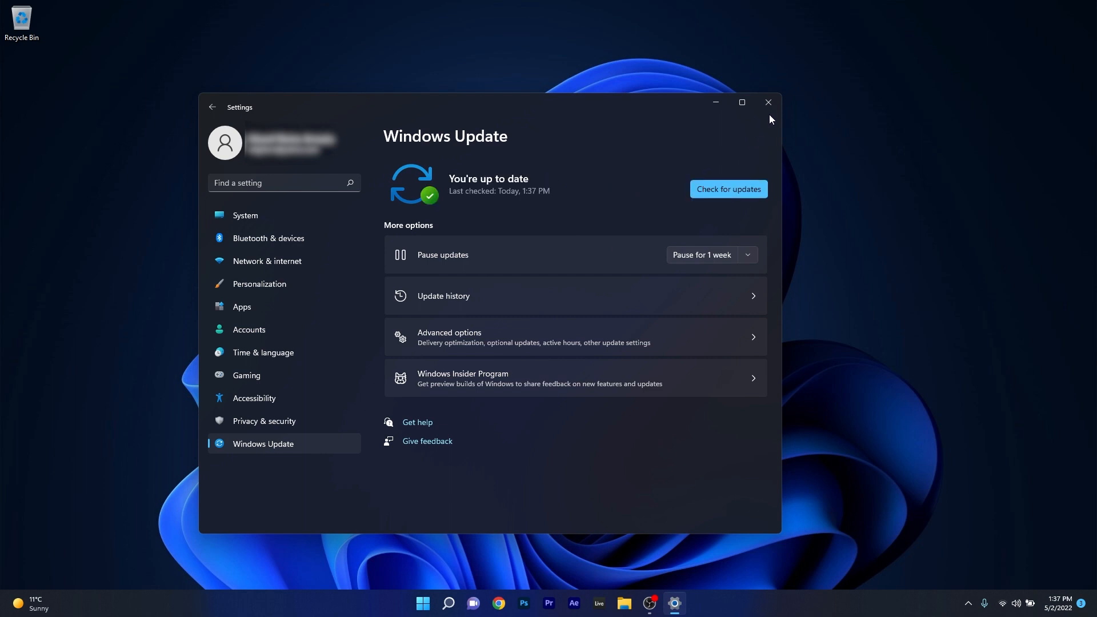
click(766, 102)
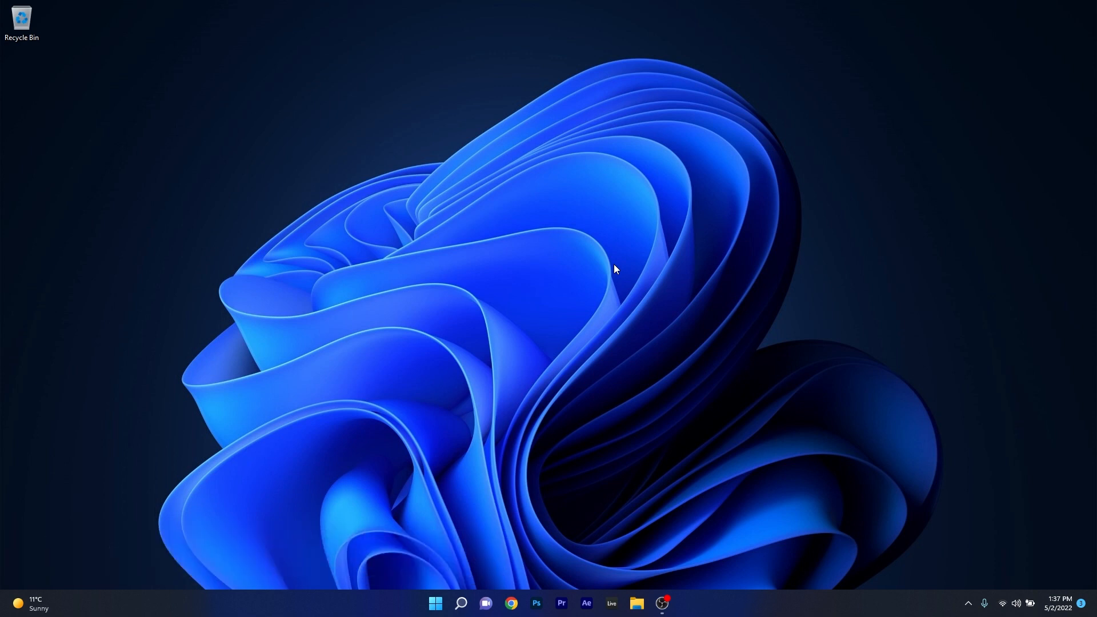
Reopen Device Manager and bring up the Properties of PCI Express Root Port #15 - 06B6.
right_click(434, 602)
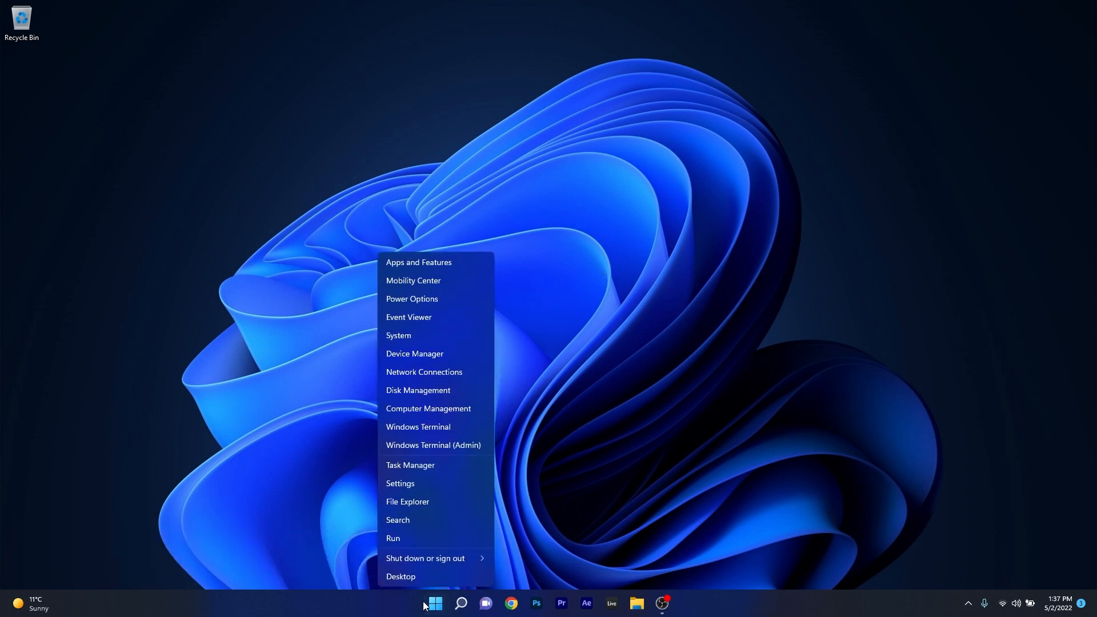
mouse_move(476, 357)
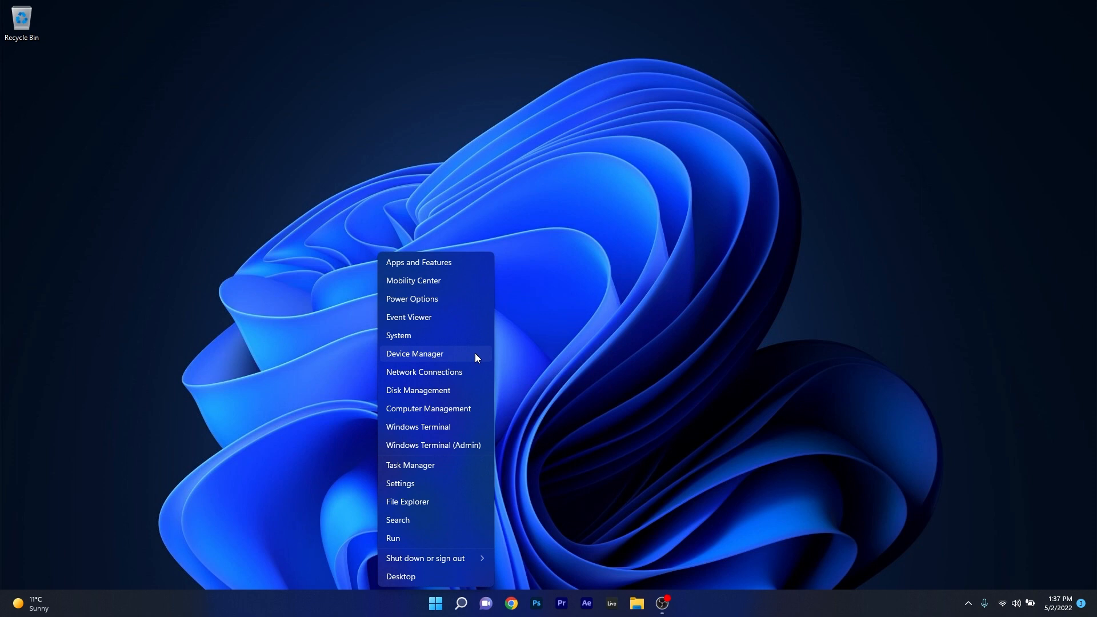
click(413, 353)
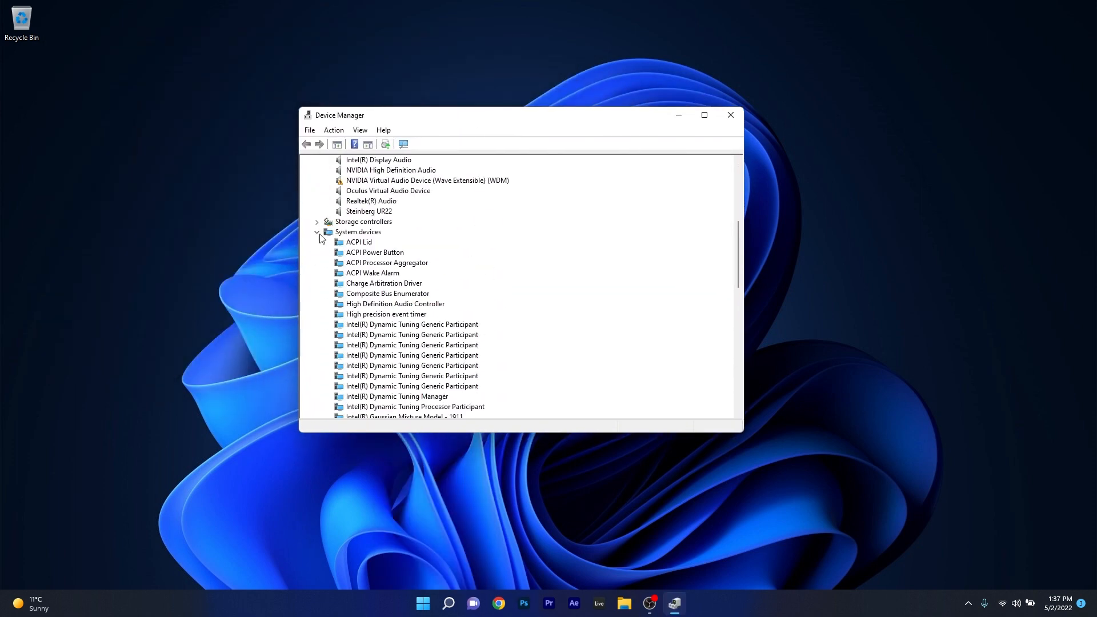
scroll(down, 3)
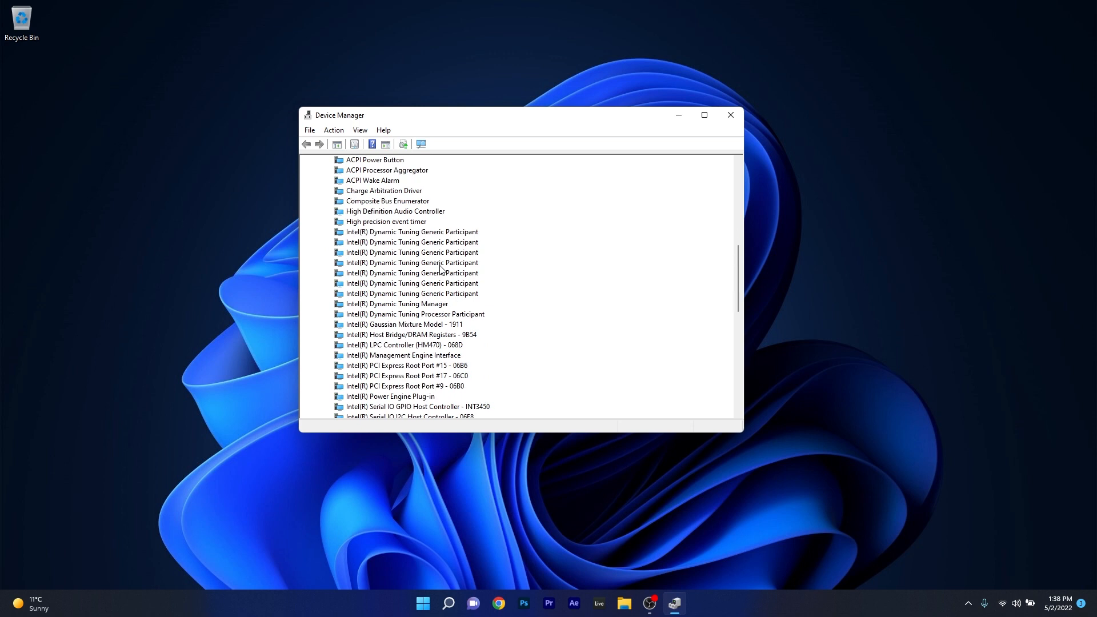
right_click(378, 366)
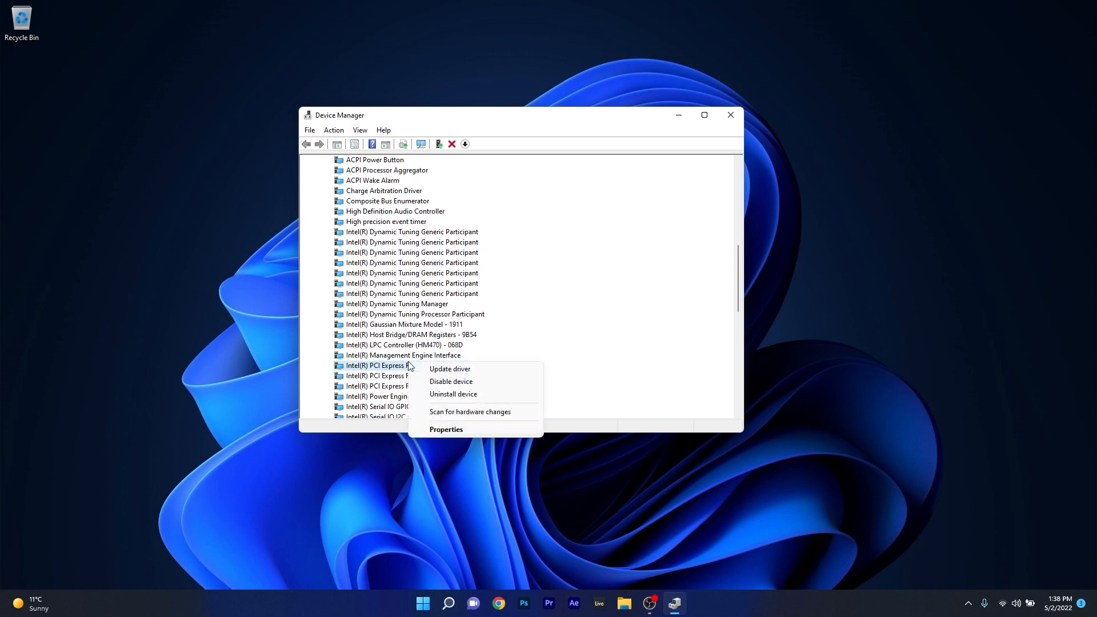
click(446, 428)
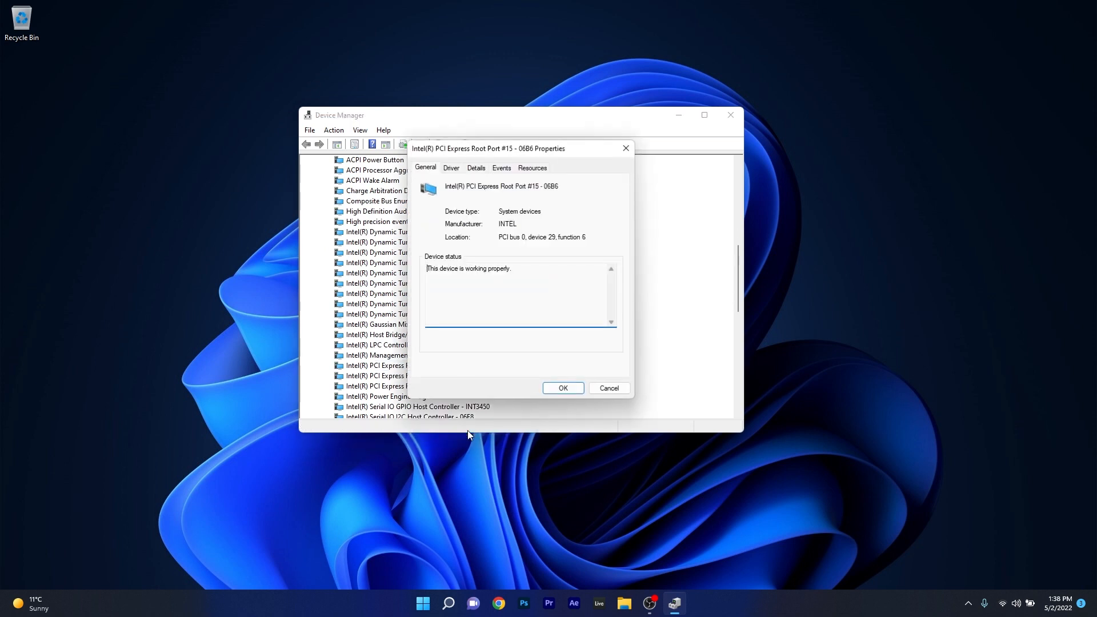
Show the Hardware Ids property, listing PCI\VEN_8086&DEV_06B6&SUBSYS_381F17AA&REV_F0.
click(475, 168)
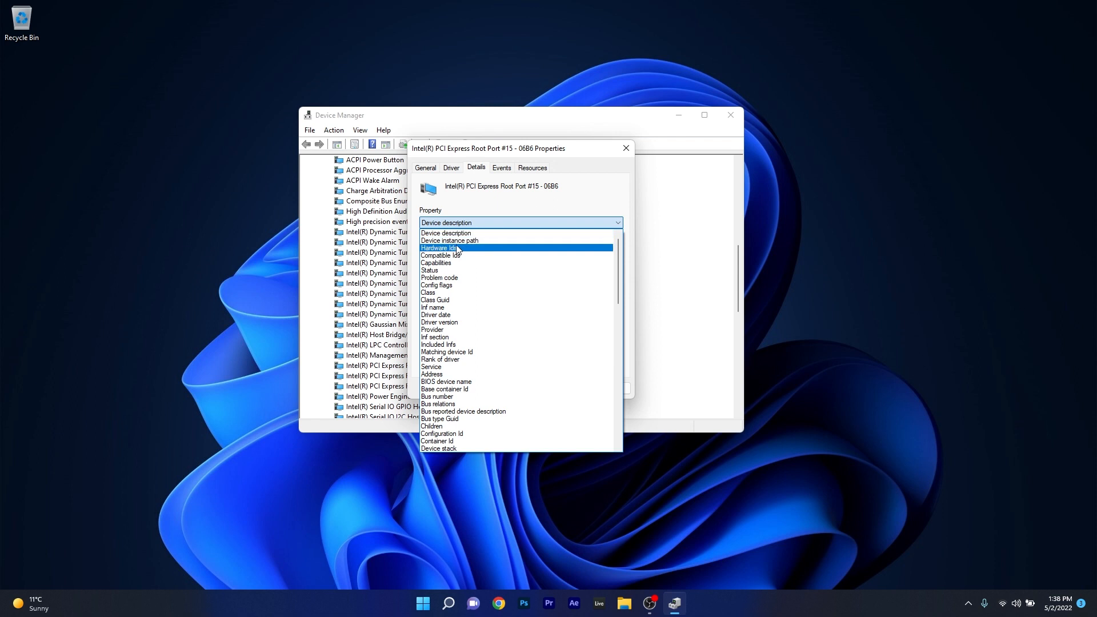
click(439, 248)
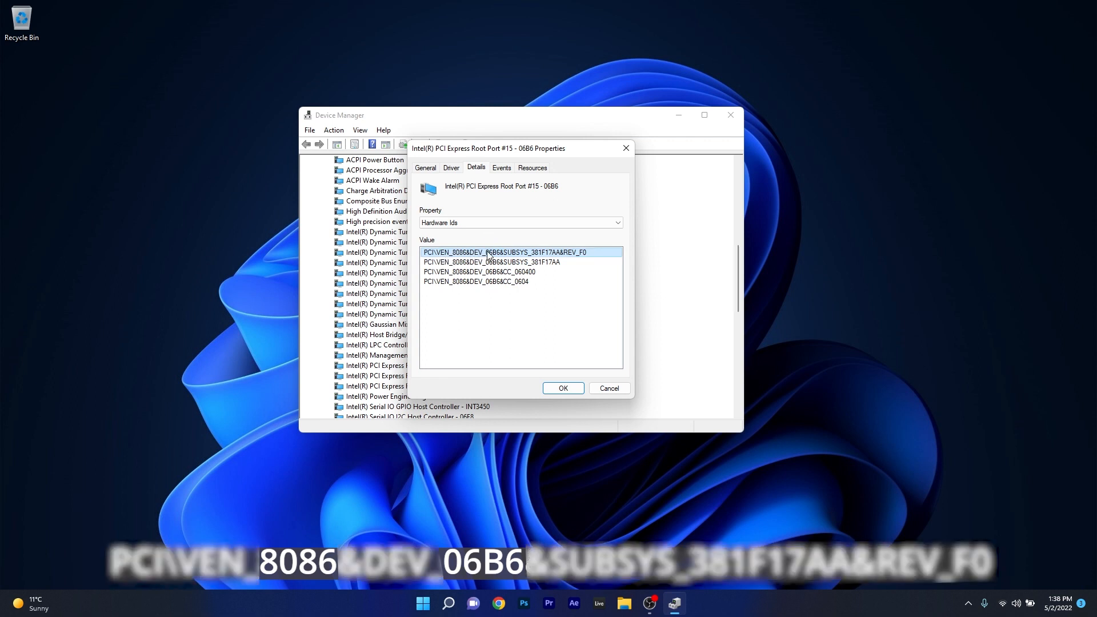
mouse_move(450, 259)
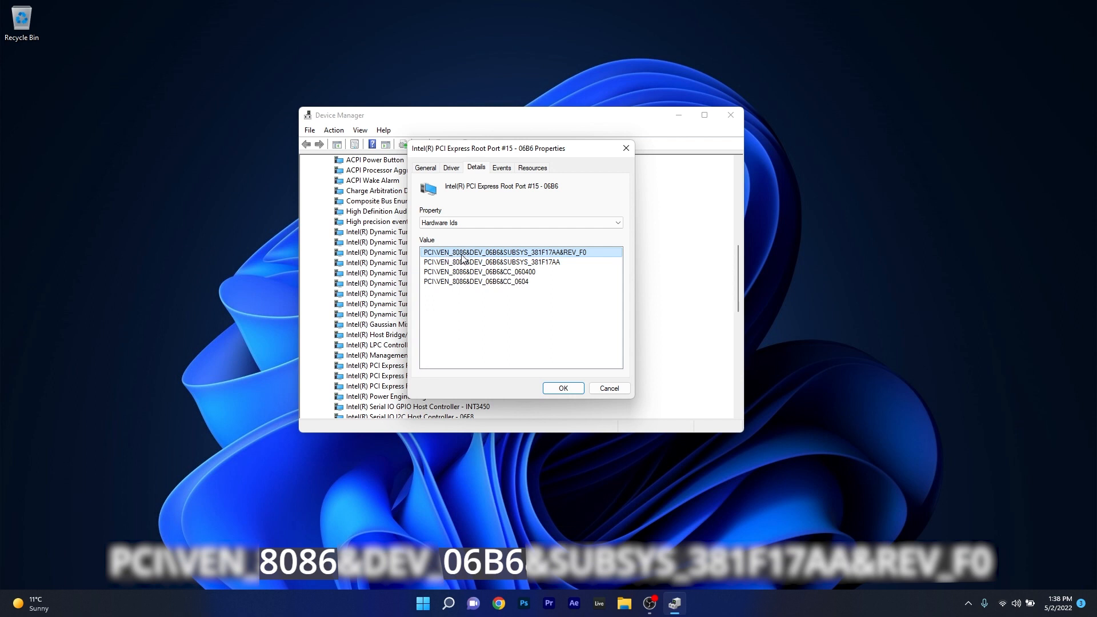
mouse_move(490, 261)
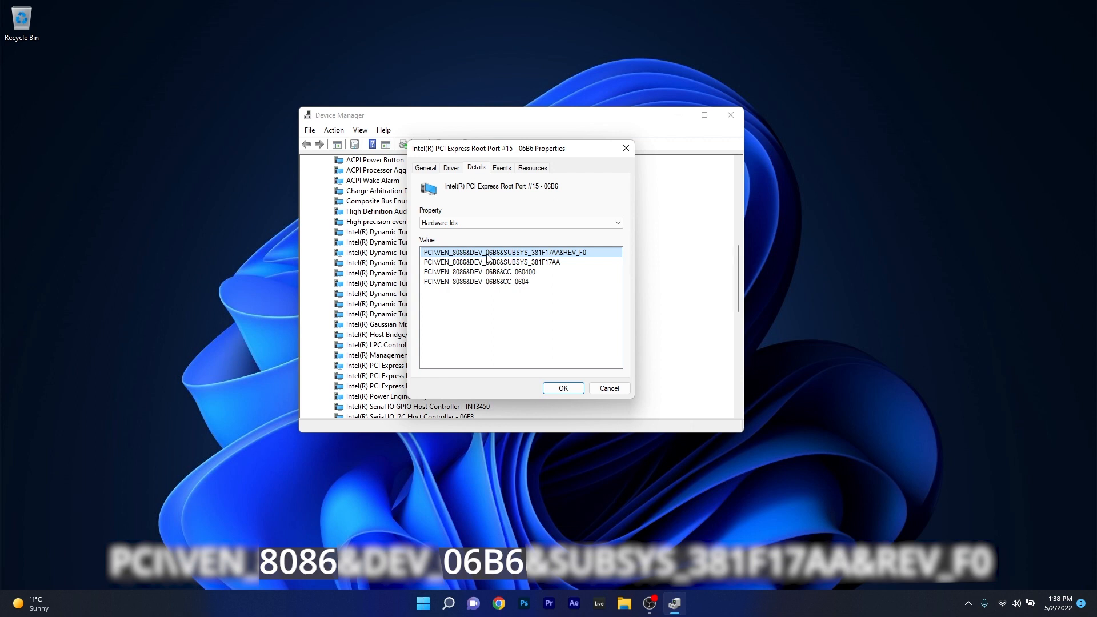
mouse_move(497, 337)
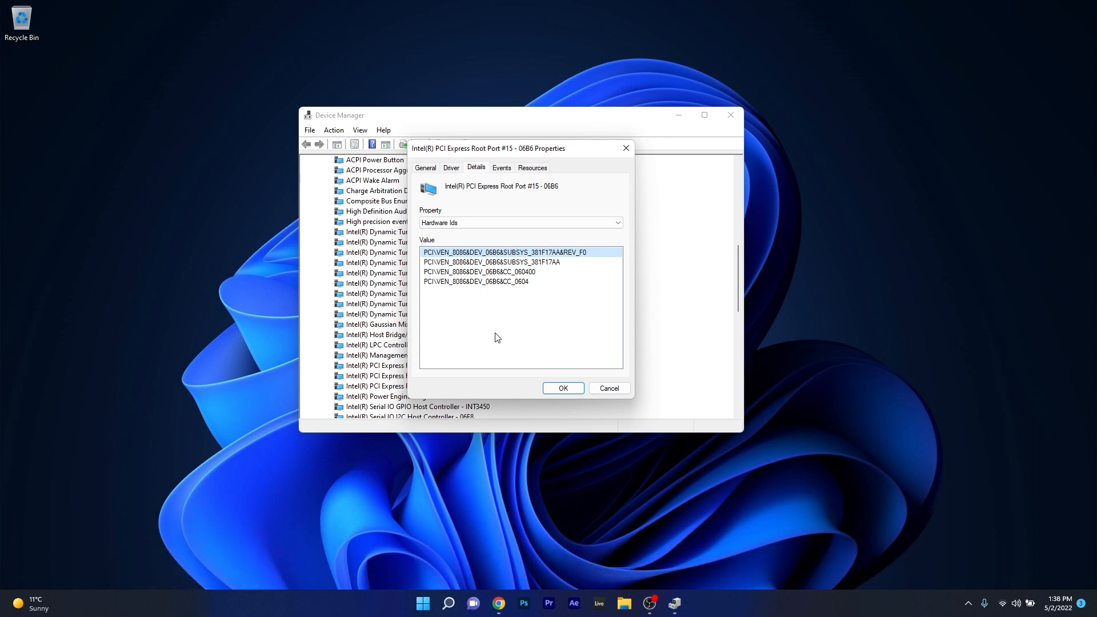
mouse_move(493, 585)
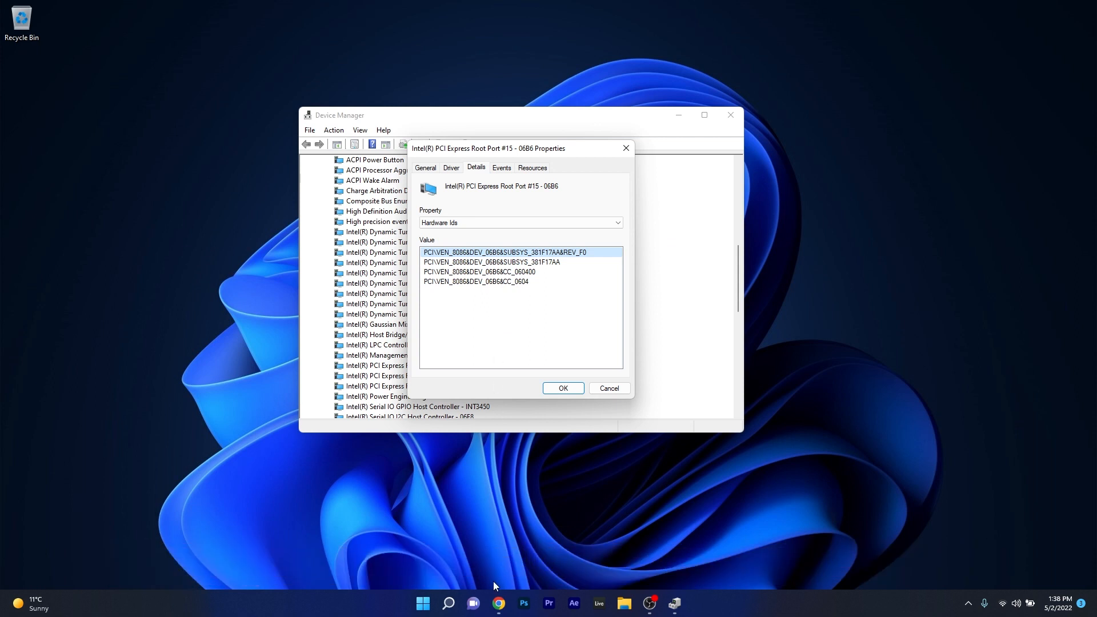
Look up vendor 8086 and device 06B6 on pcilookup.com and submit the search.
click(498, 603)
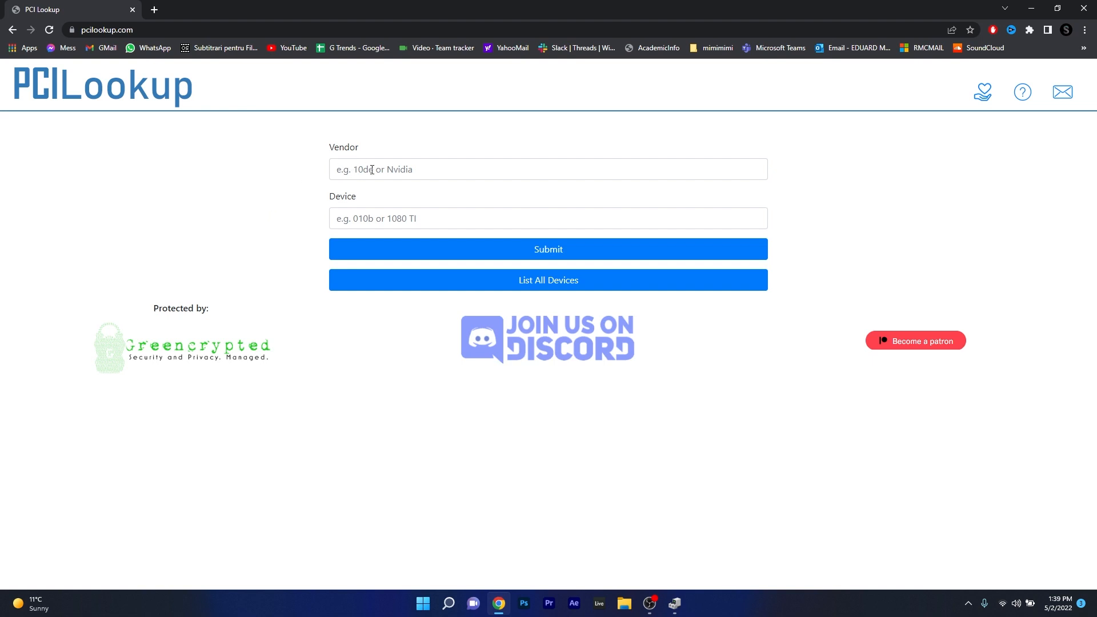
click(547, 169)
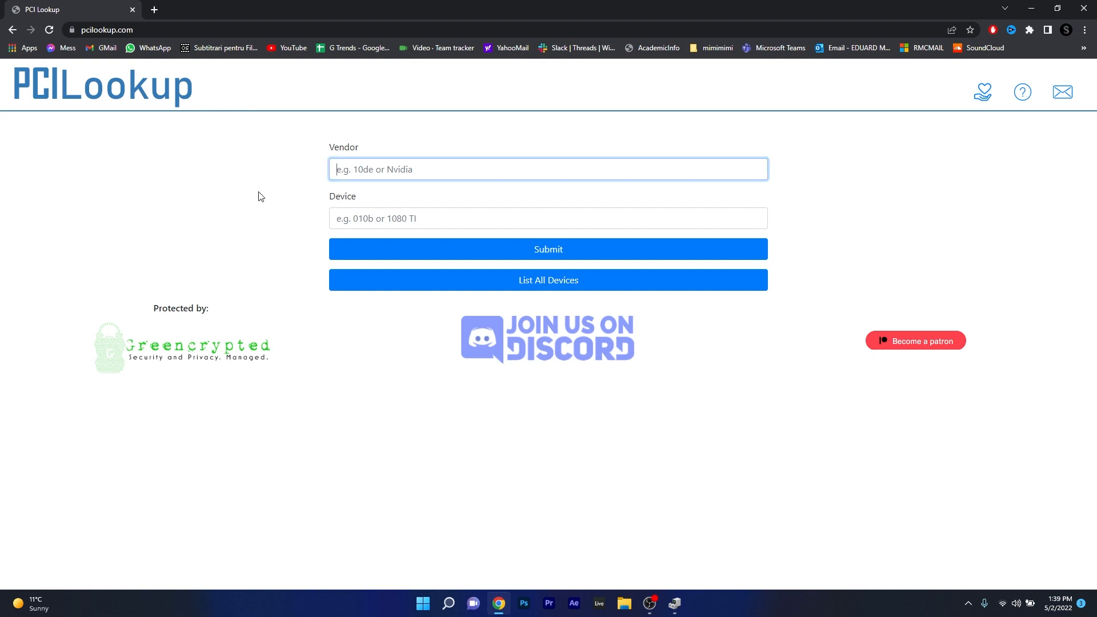
mouse_move(344, 385)
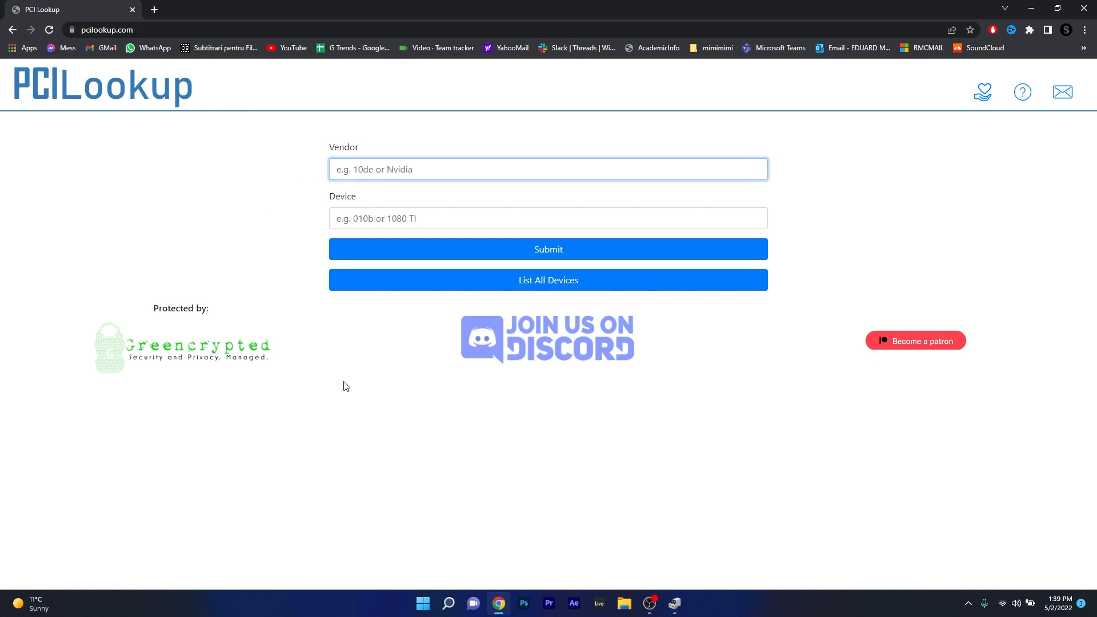
mouse_move(350, 379)
text(8086)
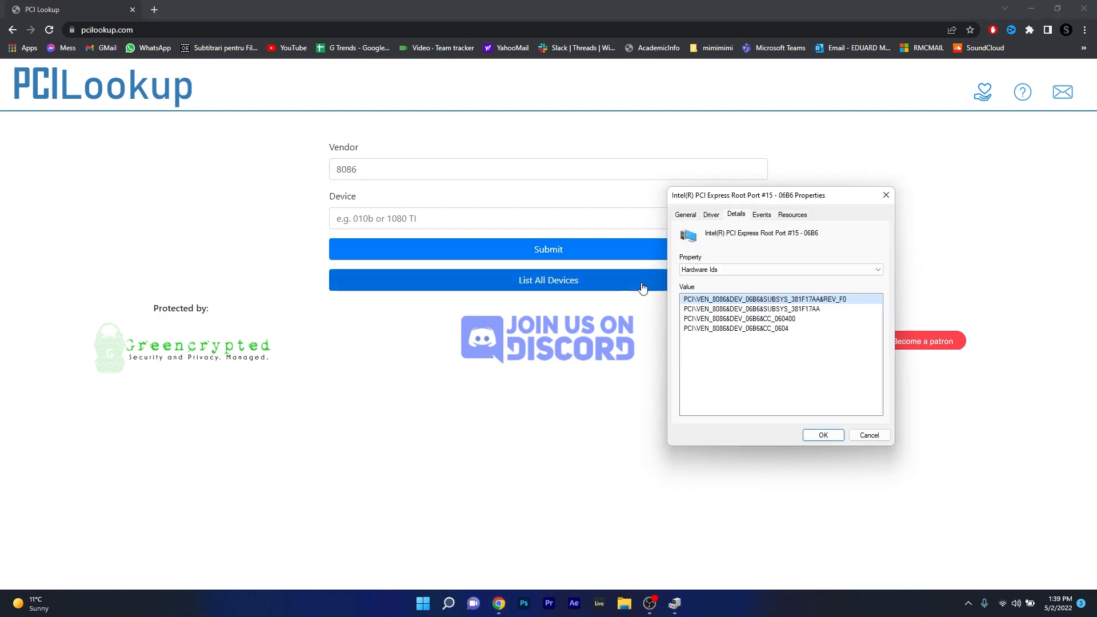
mouse_move(609, 283)
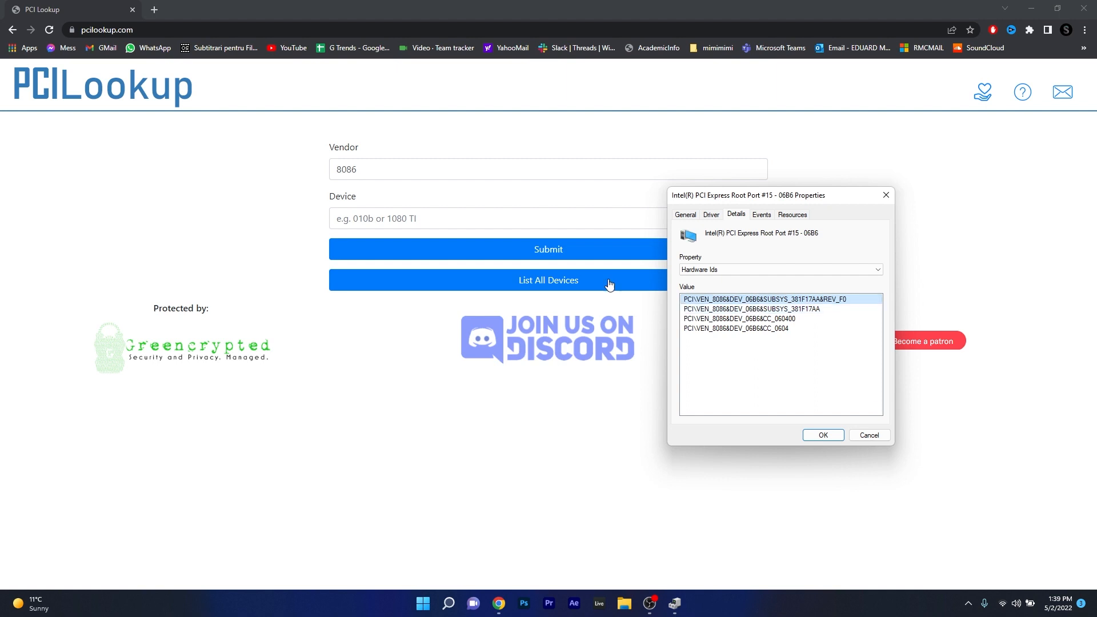
text(06)
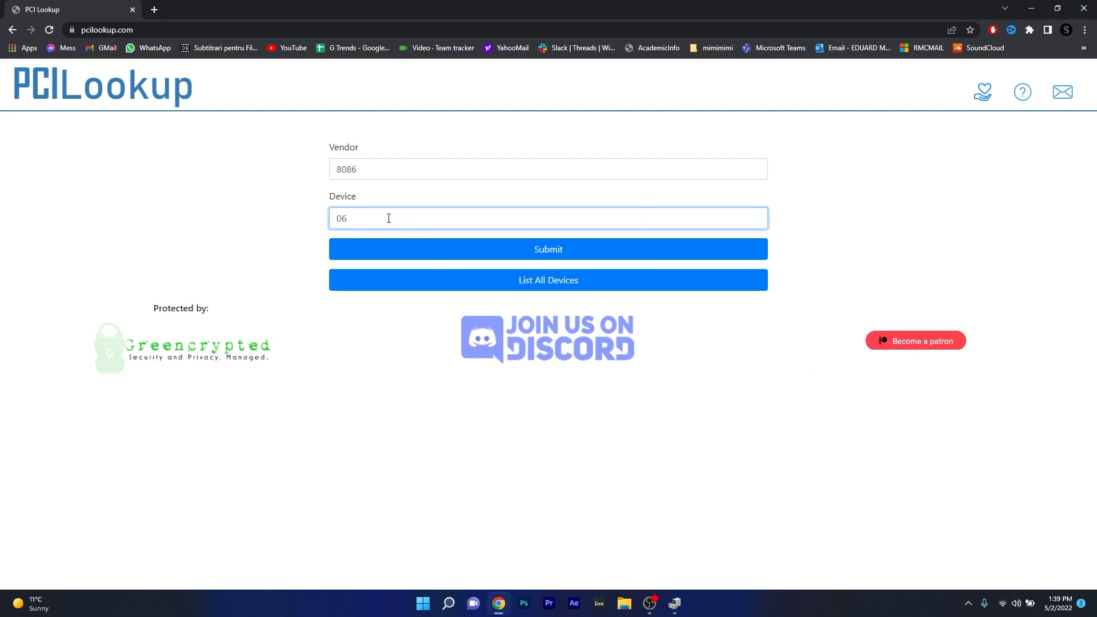
text(B6)
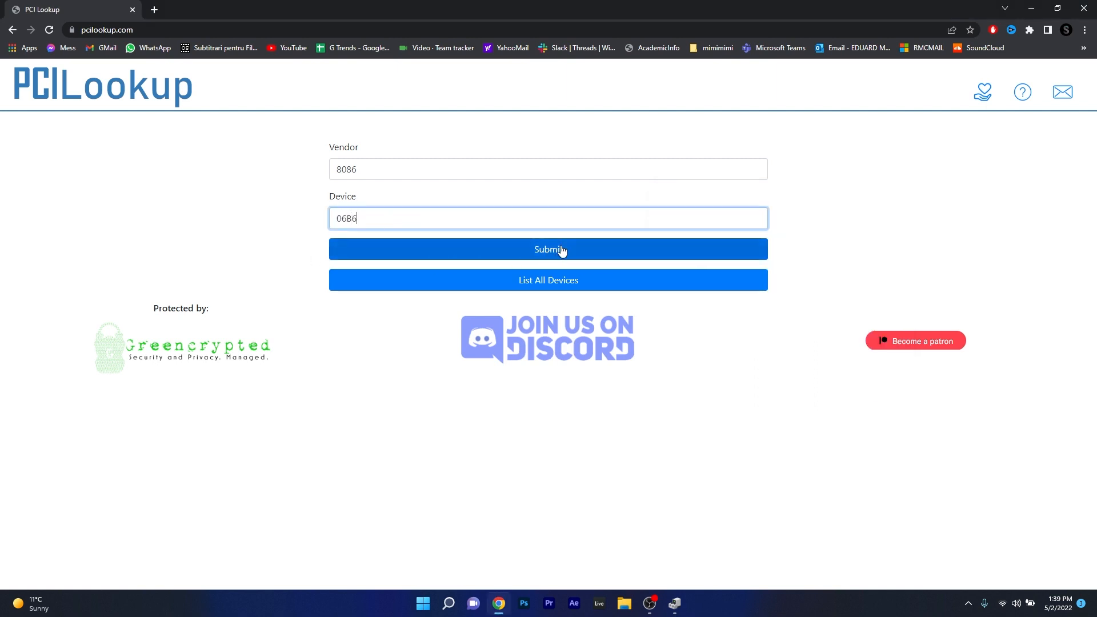
click(547, 249)
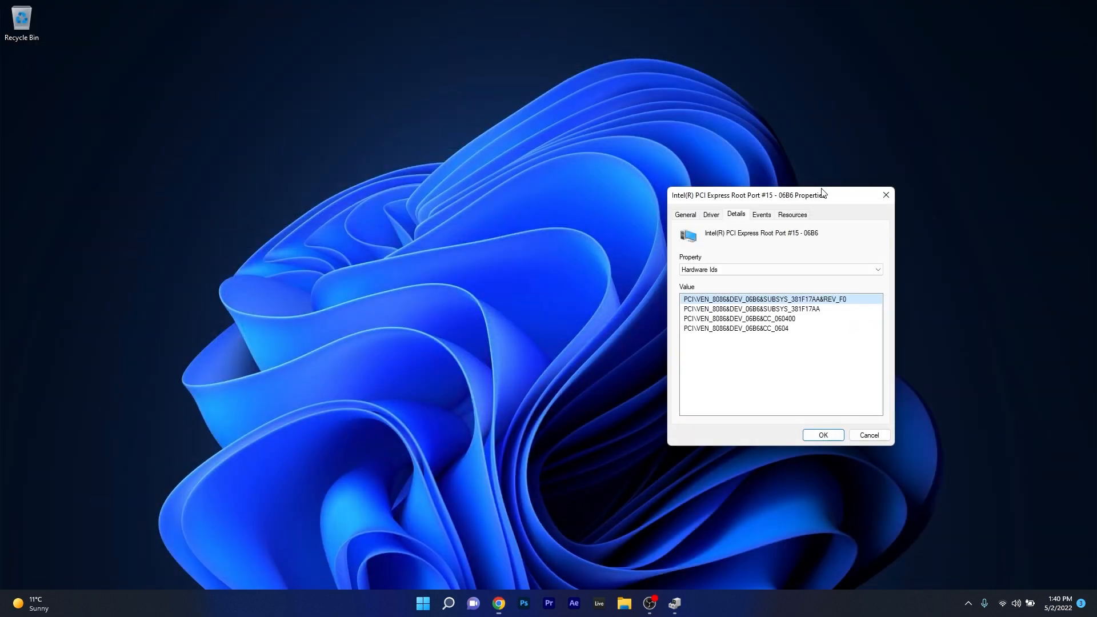
Tick the Intel Wireless Bluetooth entry in DriverFix's Drivers List and start its update.
click(868, 434)
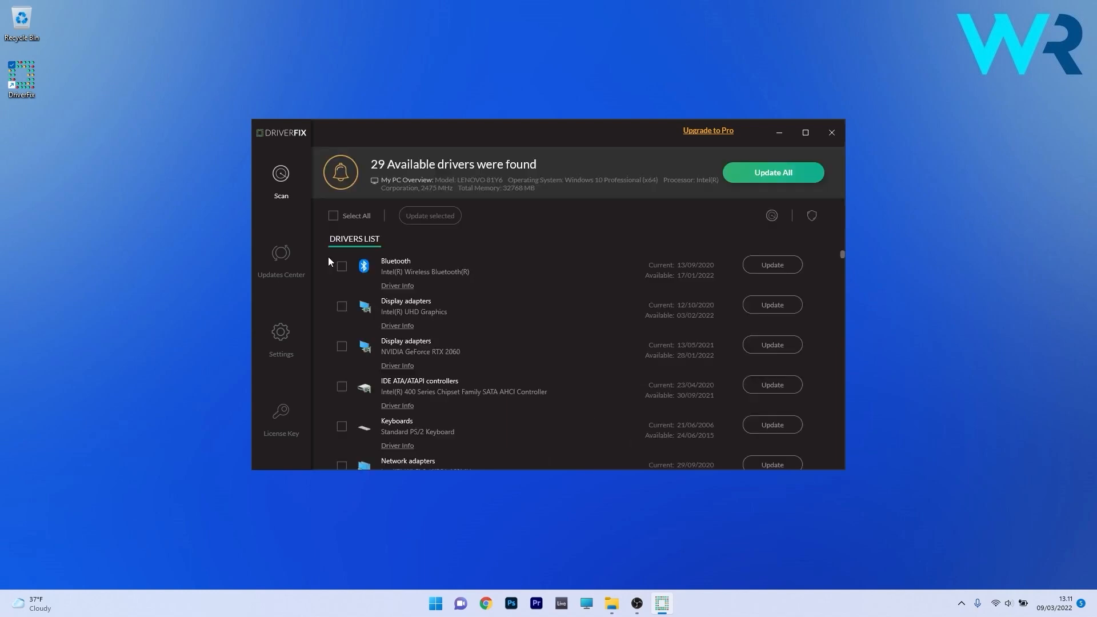
click(342, 266)
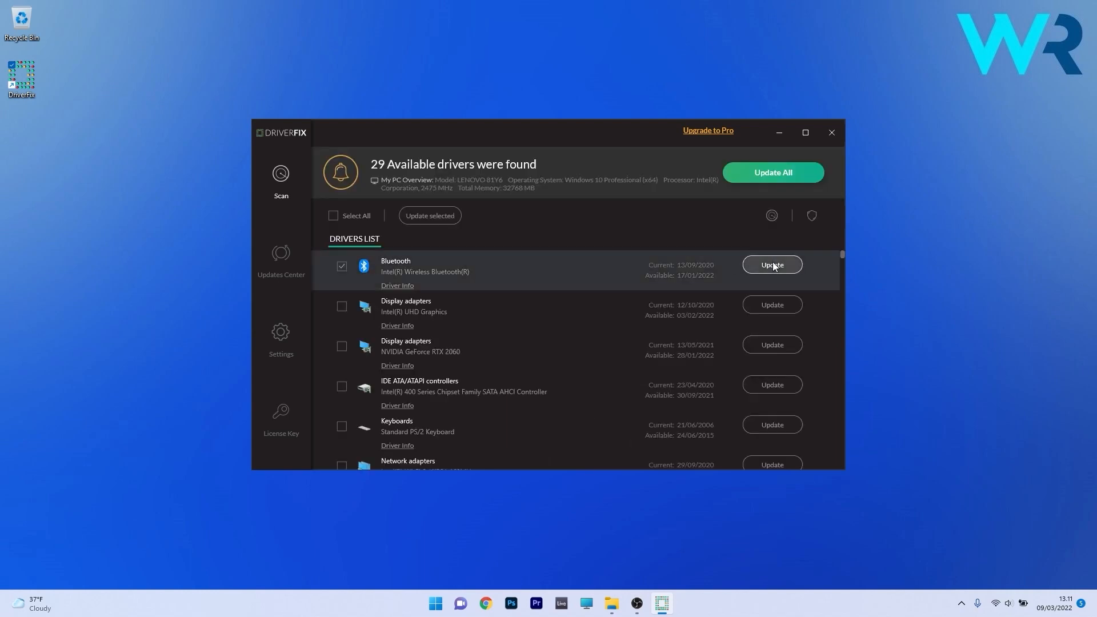
click(771, 263)
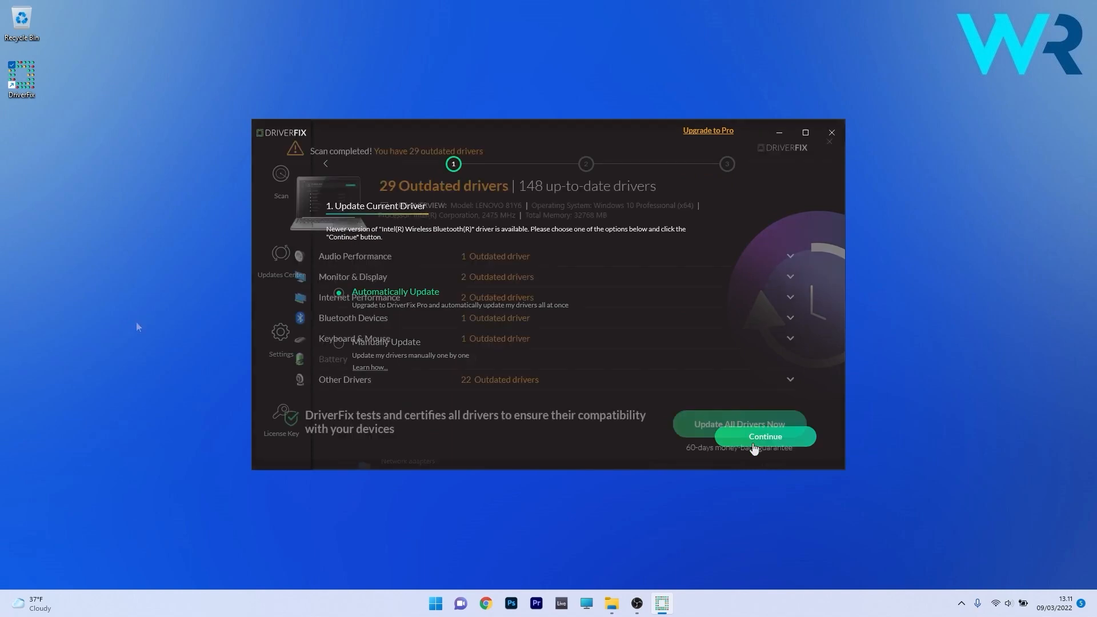